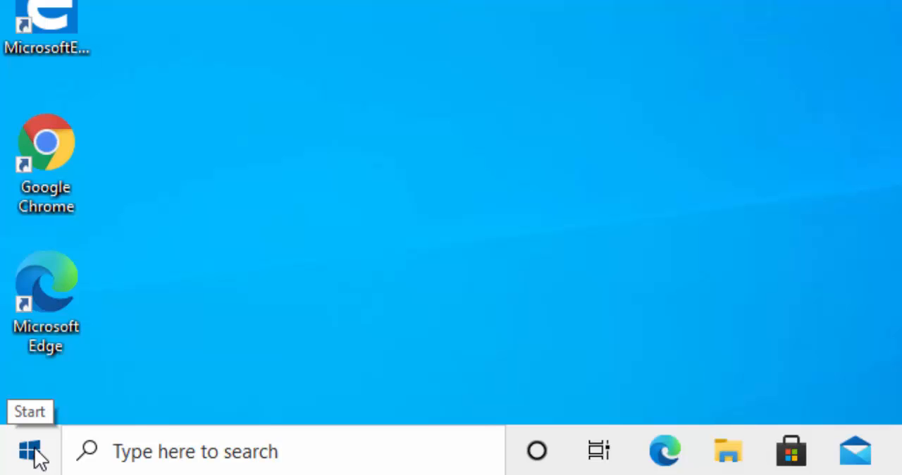
Step: Search the Start menu for 'mouse' to surface Mouse settings
click(17, 462)
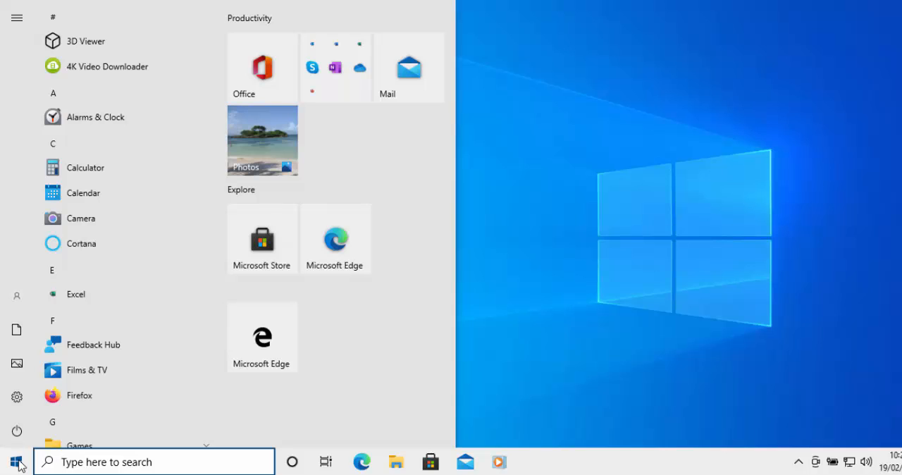
text(mouse)
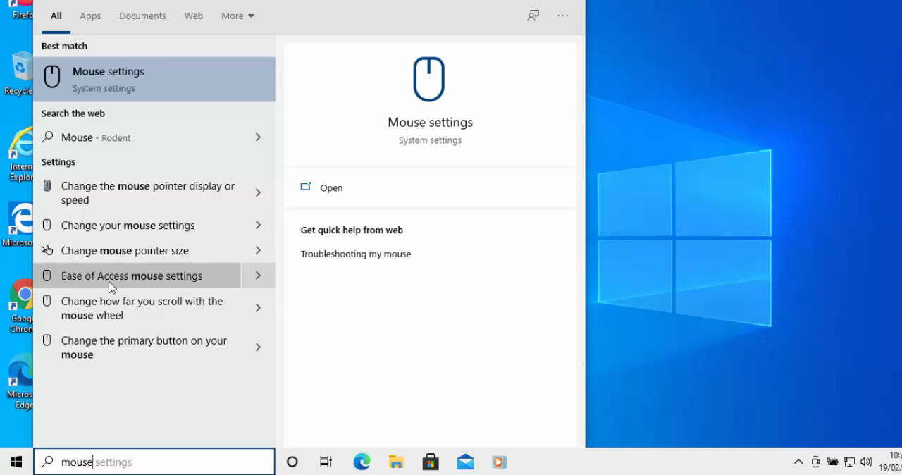
Step: Go to the Ease of Access Mouse page from the search results
click(133, 277)
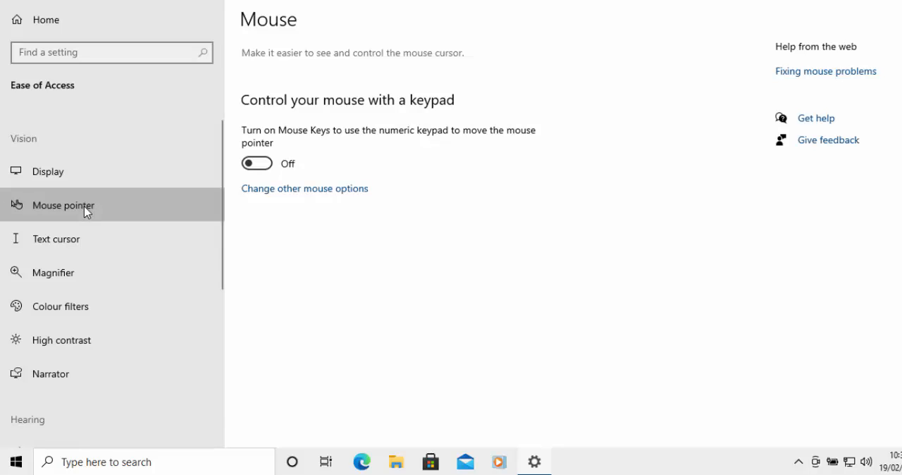
Step: On the Mouse pointer page, enlarge the pointer to maximum, then shrink it to just above smallest
click(64, 206)
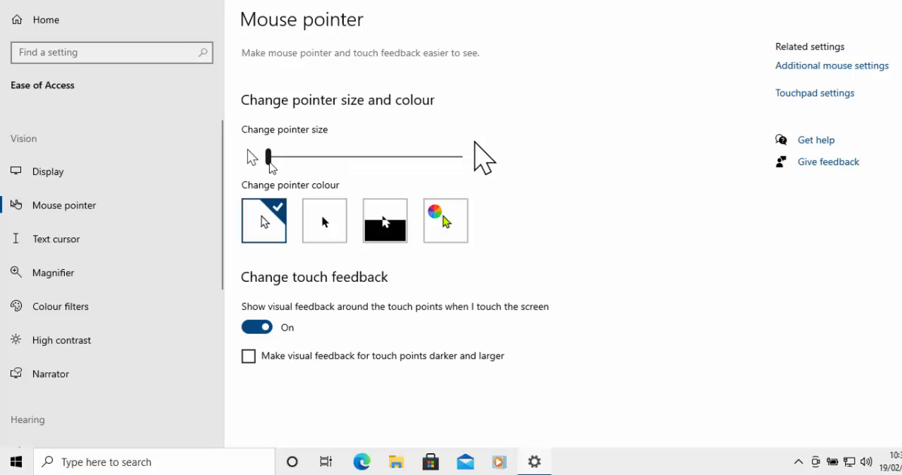
drag(269, 156, 392, 158)
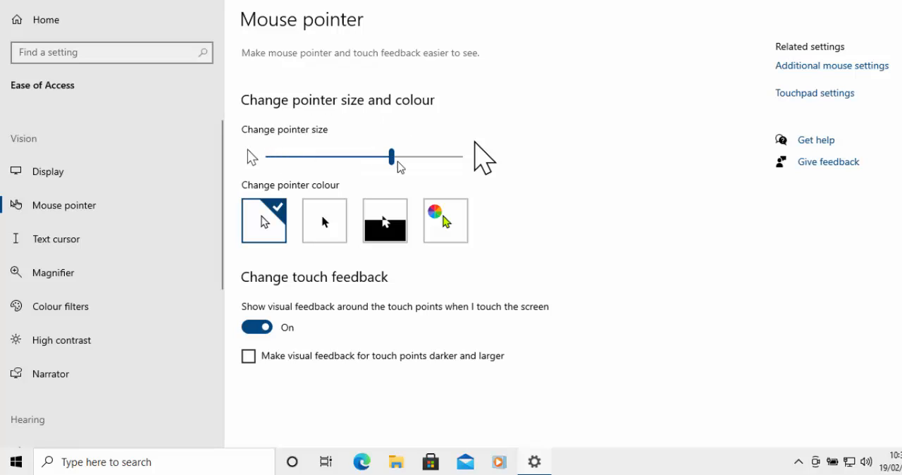
drag(392, 157, 458, 158)
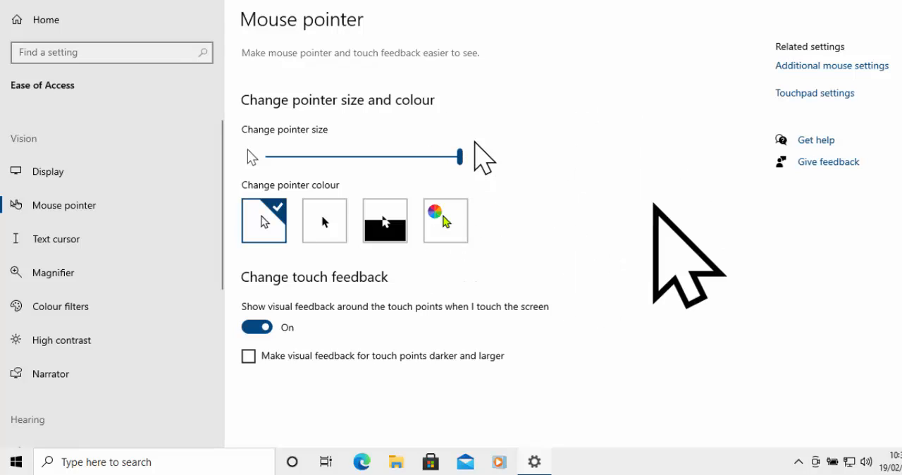
drag(457, 155, 279, 153)
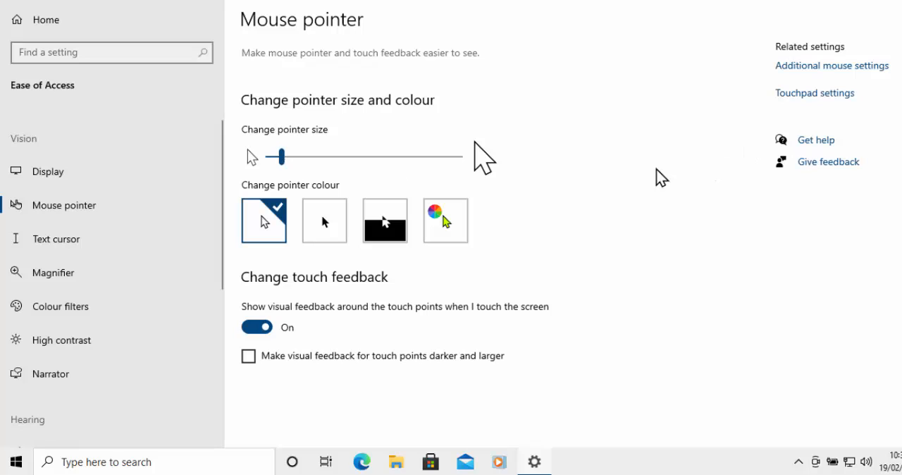
mouse_move(316, 249)
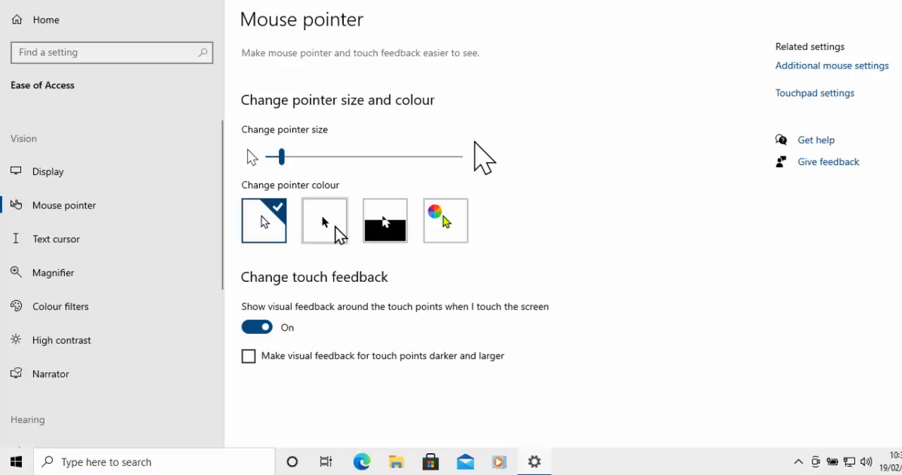
Step: Try the black pointer colour, then settle on the Inverted pointer colour
click(324, 220)
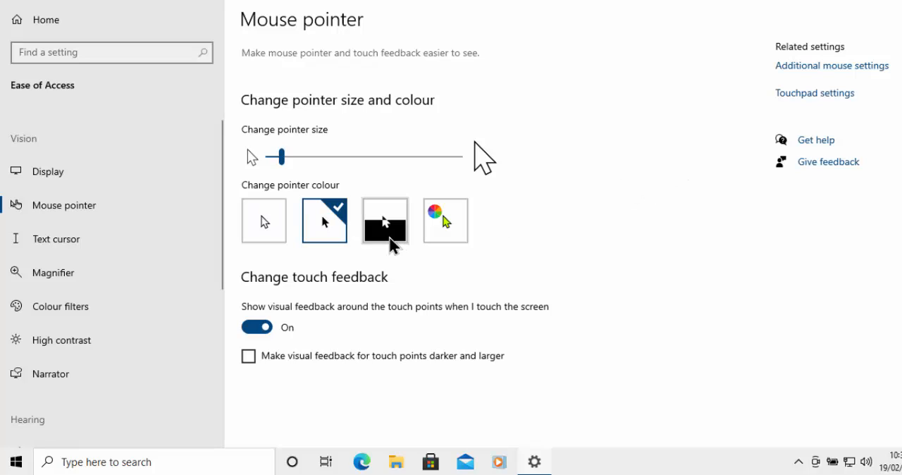
click(384, 219)
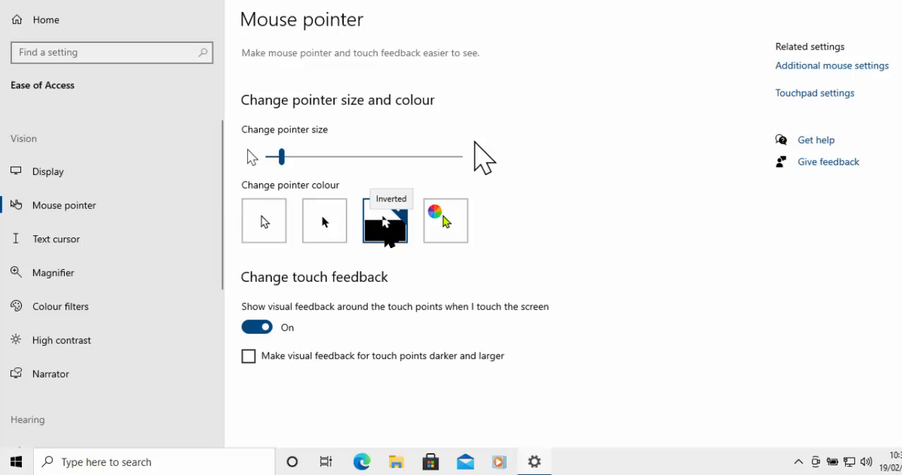
click(385, 219)
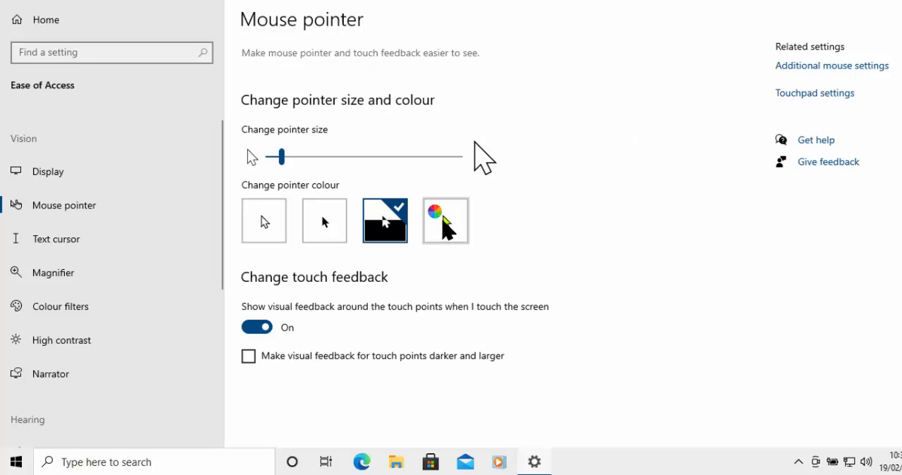
Step: Switch to a custom pointer colour, trying yellow, pink and teal swatches, ending on purple
click(446, 219)
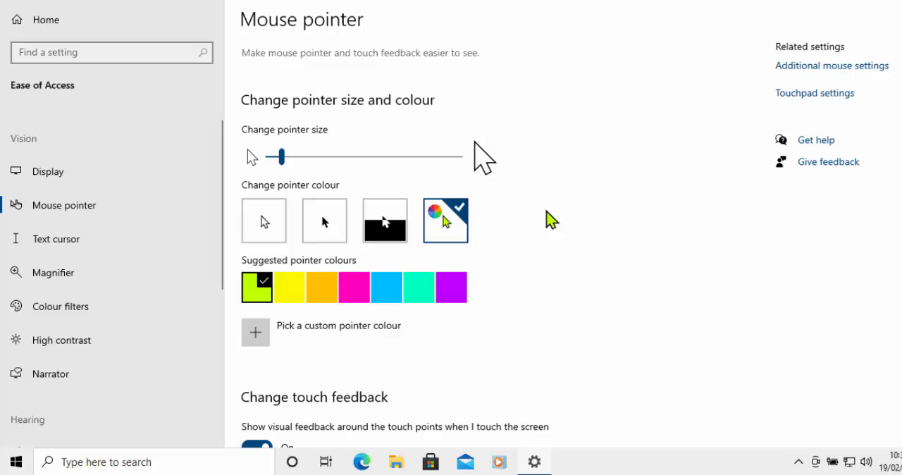
mouse_move(291, 293)
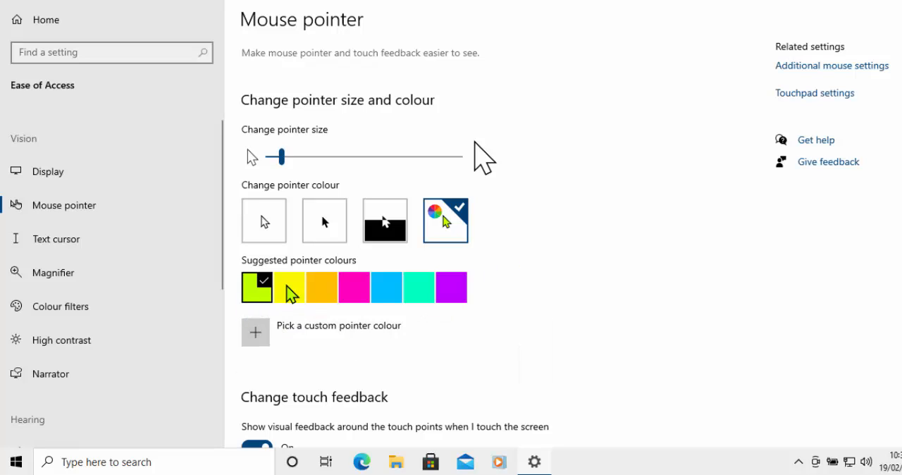
click(287, 286)
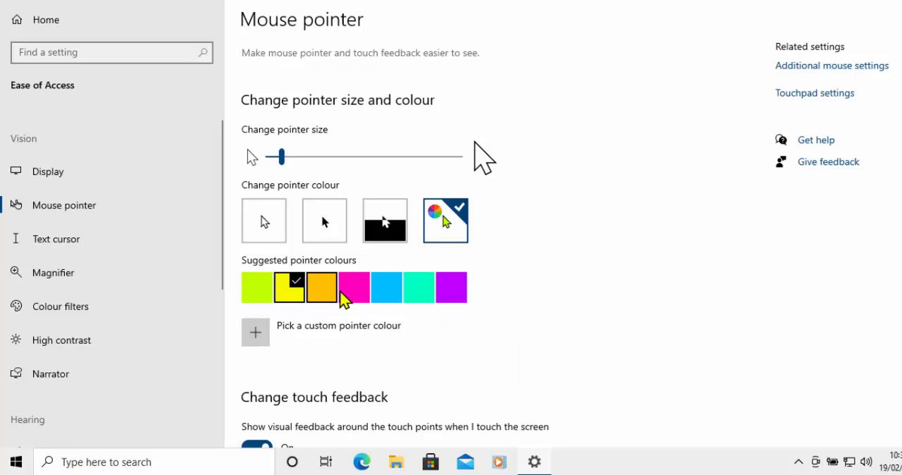
click(354, 287)
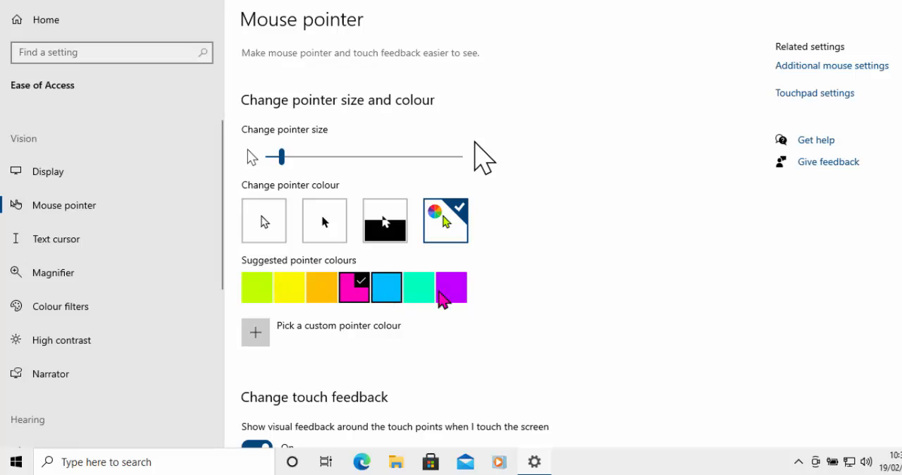
click(418, 287)
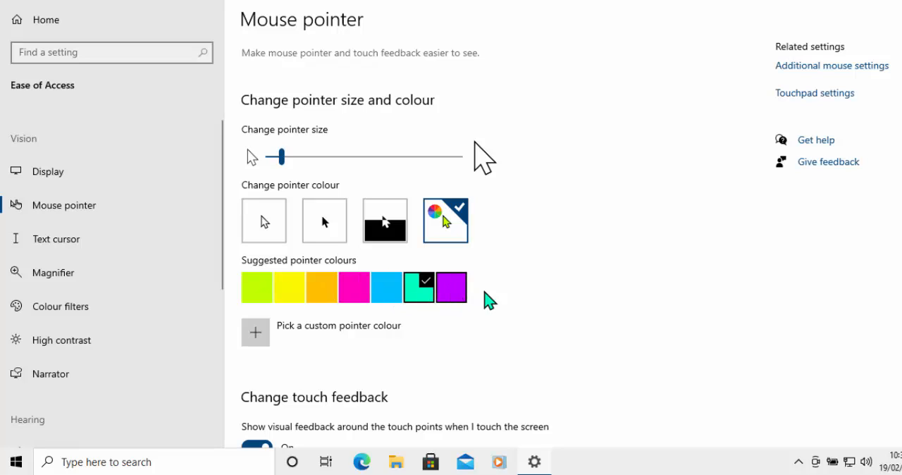
click(451, 287)
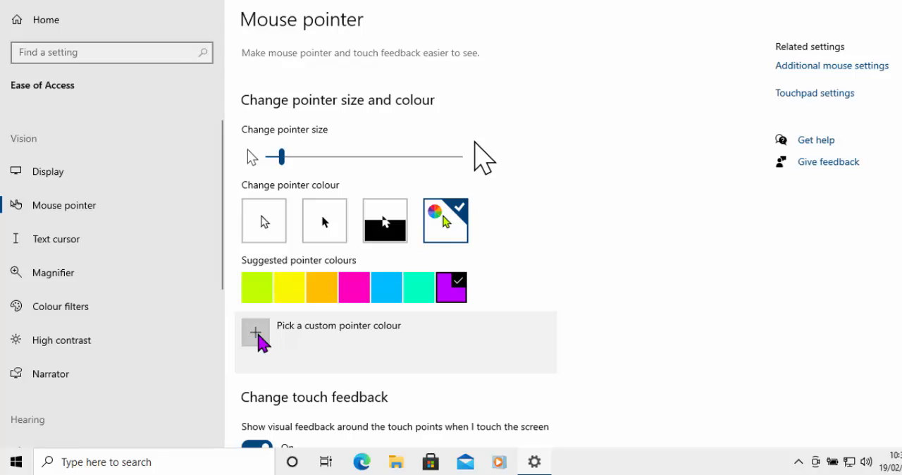
Step: Pick a light orange custom colour and apply it, then replace it with a light blue shade
click(255, 333)
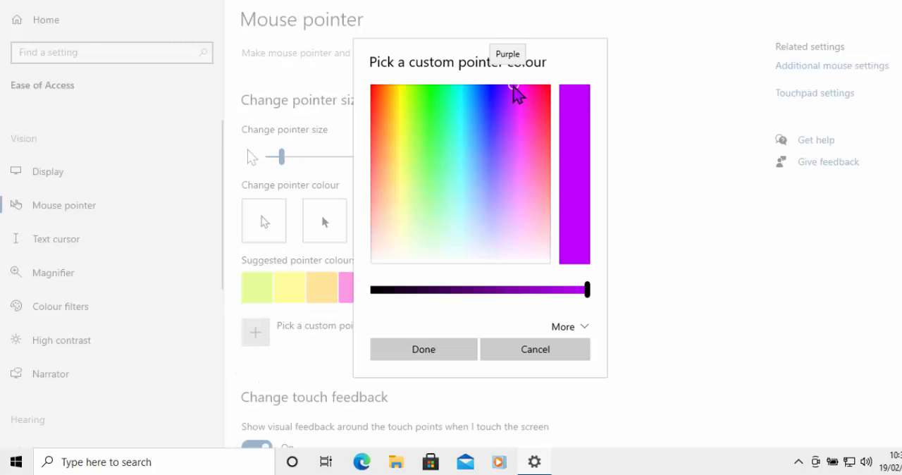
click(414, 140)
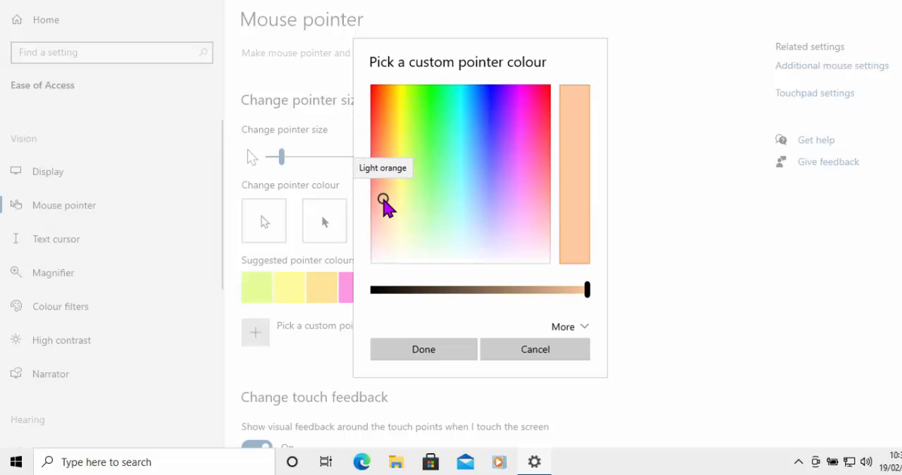
mouse_move(431, 347)
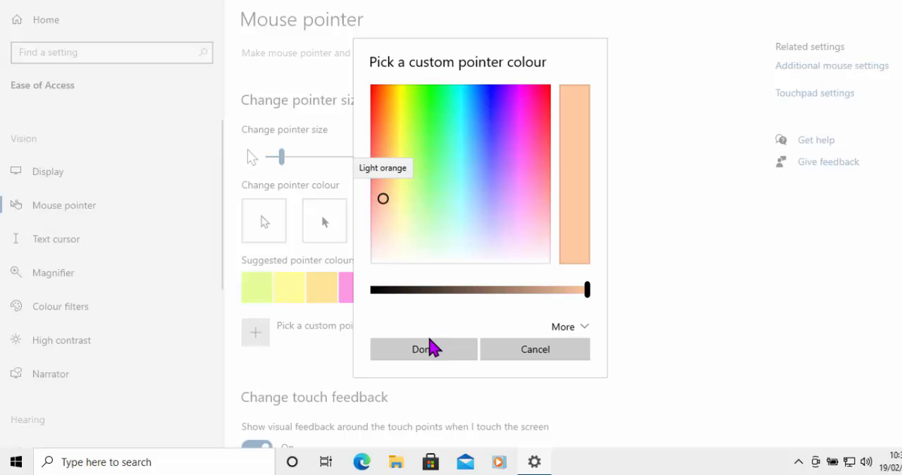
click(423, 349)
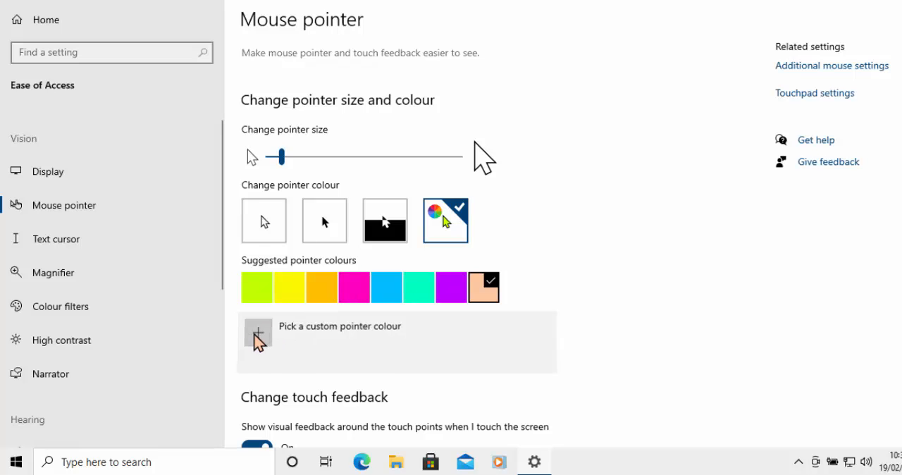
click(258, 333)
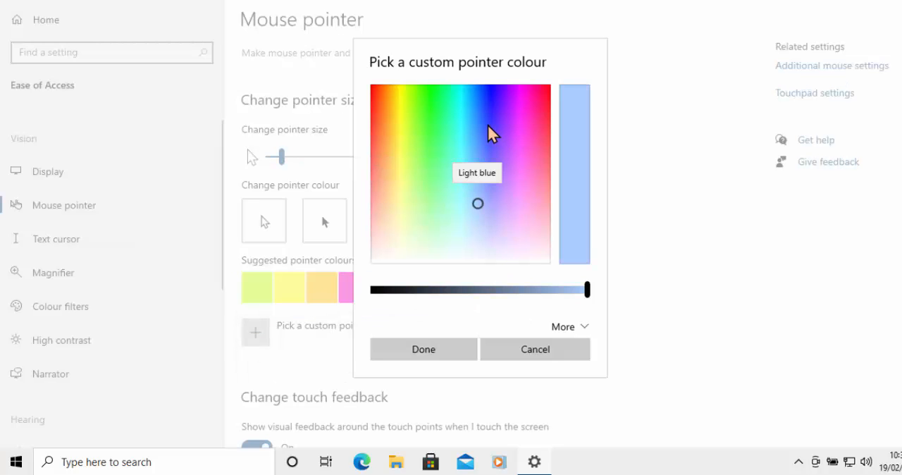
click(423, 350)
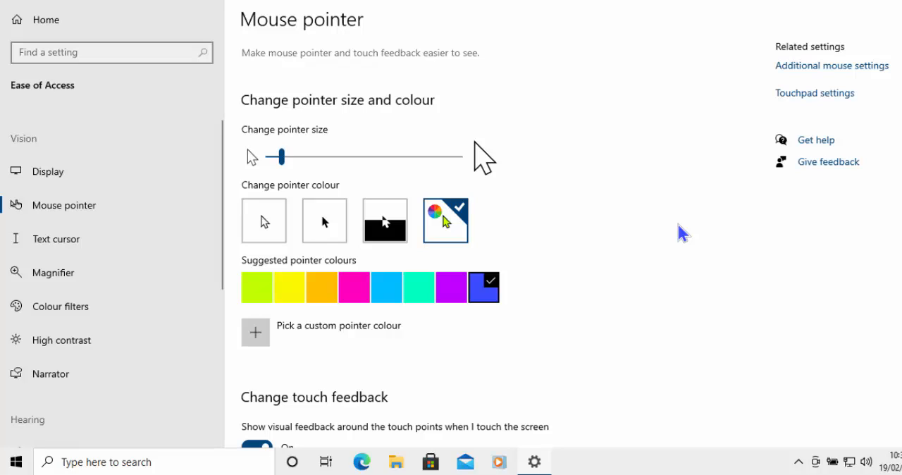
mouse_move(632, 257)
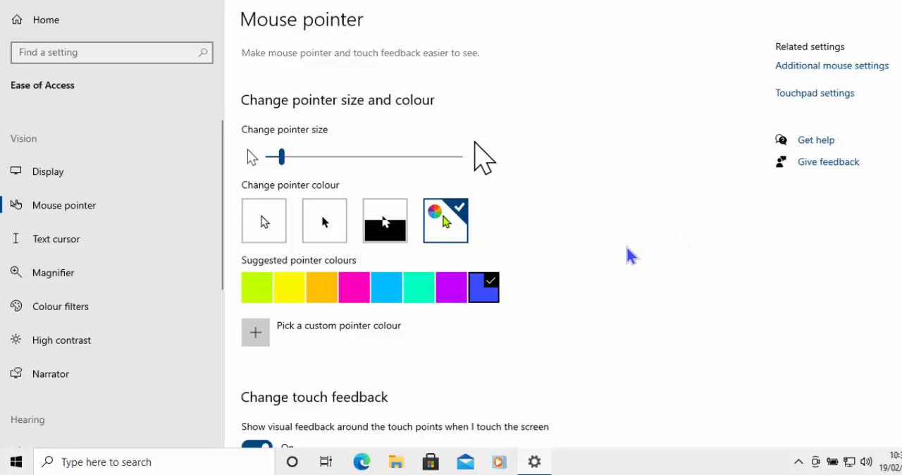
mouse_move(265, 224)
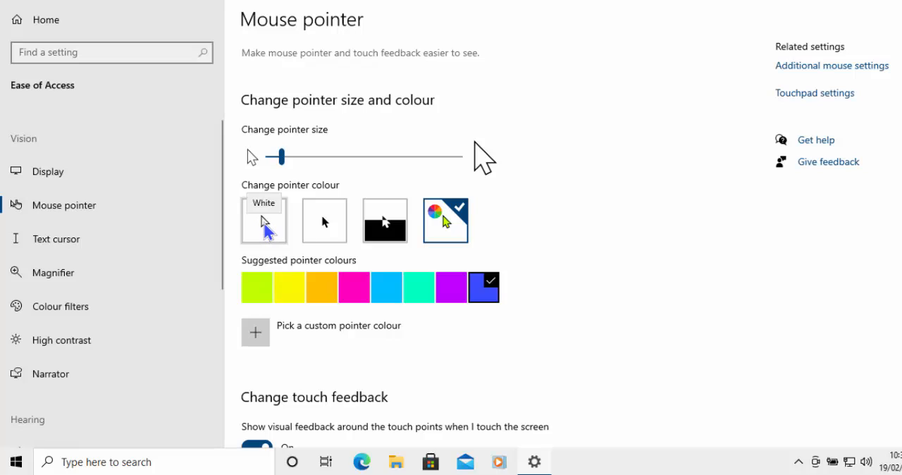
Step: Return the pointer colour to plain white
click(263, 220)
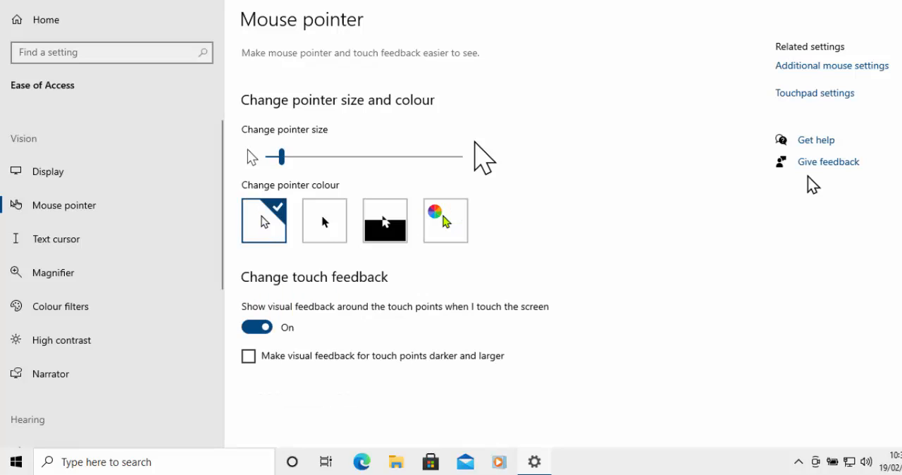
mouse_move(627, 201)
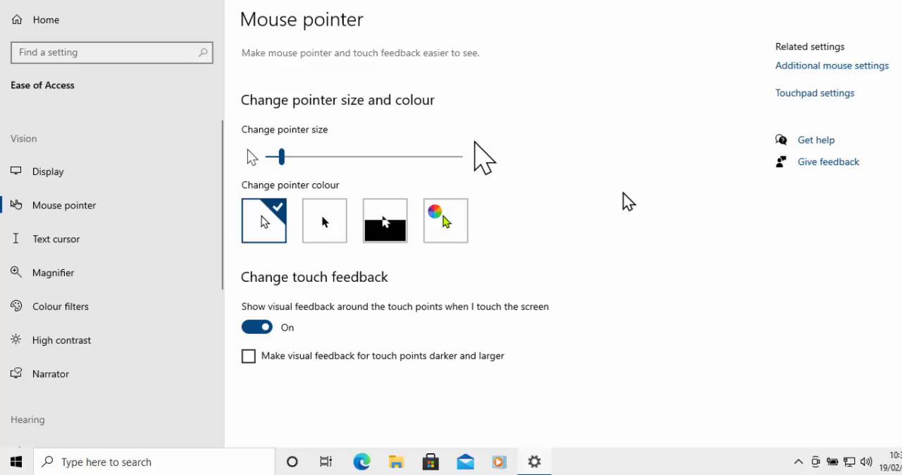